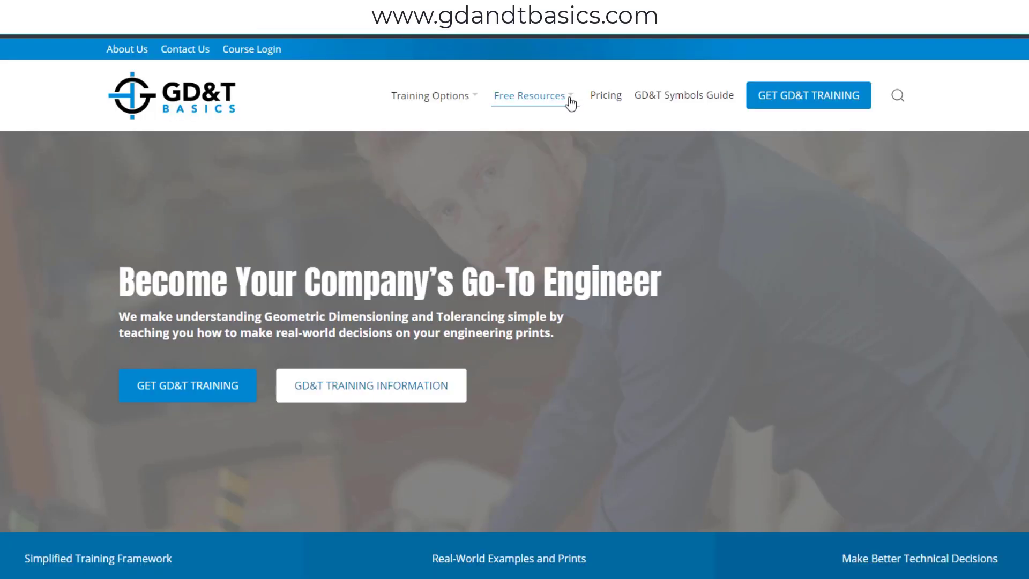
Reveal the Free Resources list with the wall chart, blog, quizzes and standards comparisons.
left_click(530, 96)
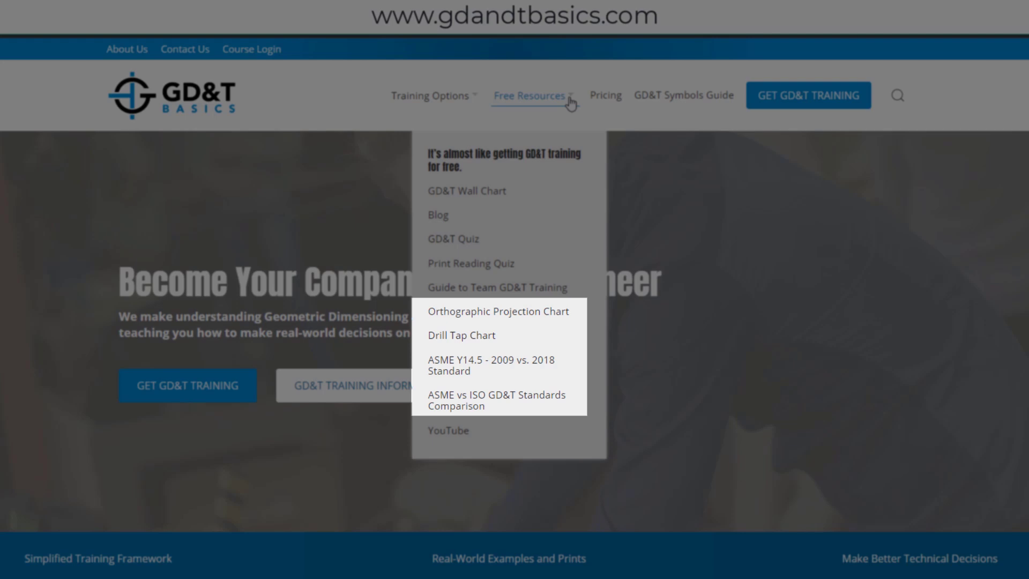
mouse_move(437, 214)
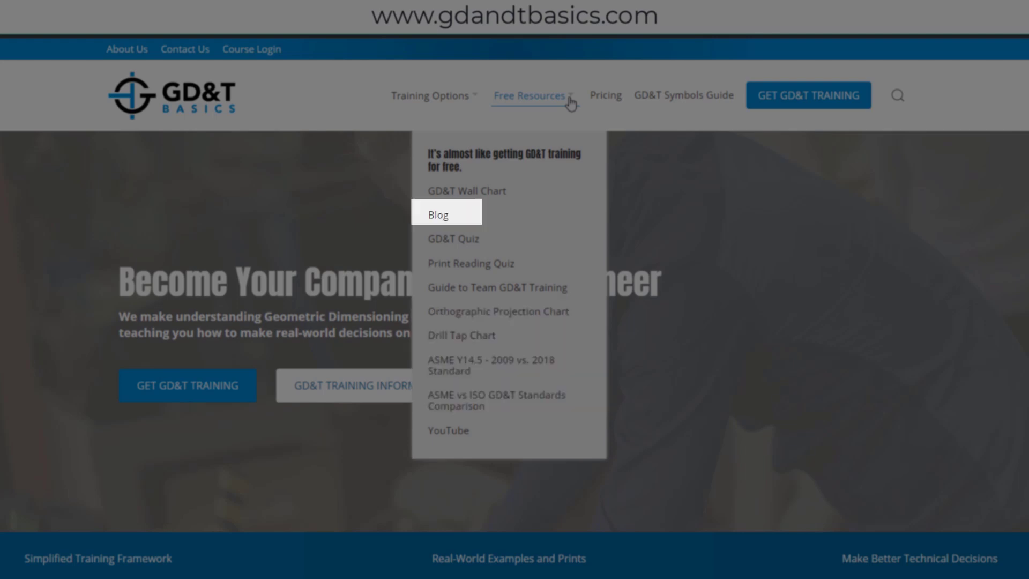